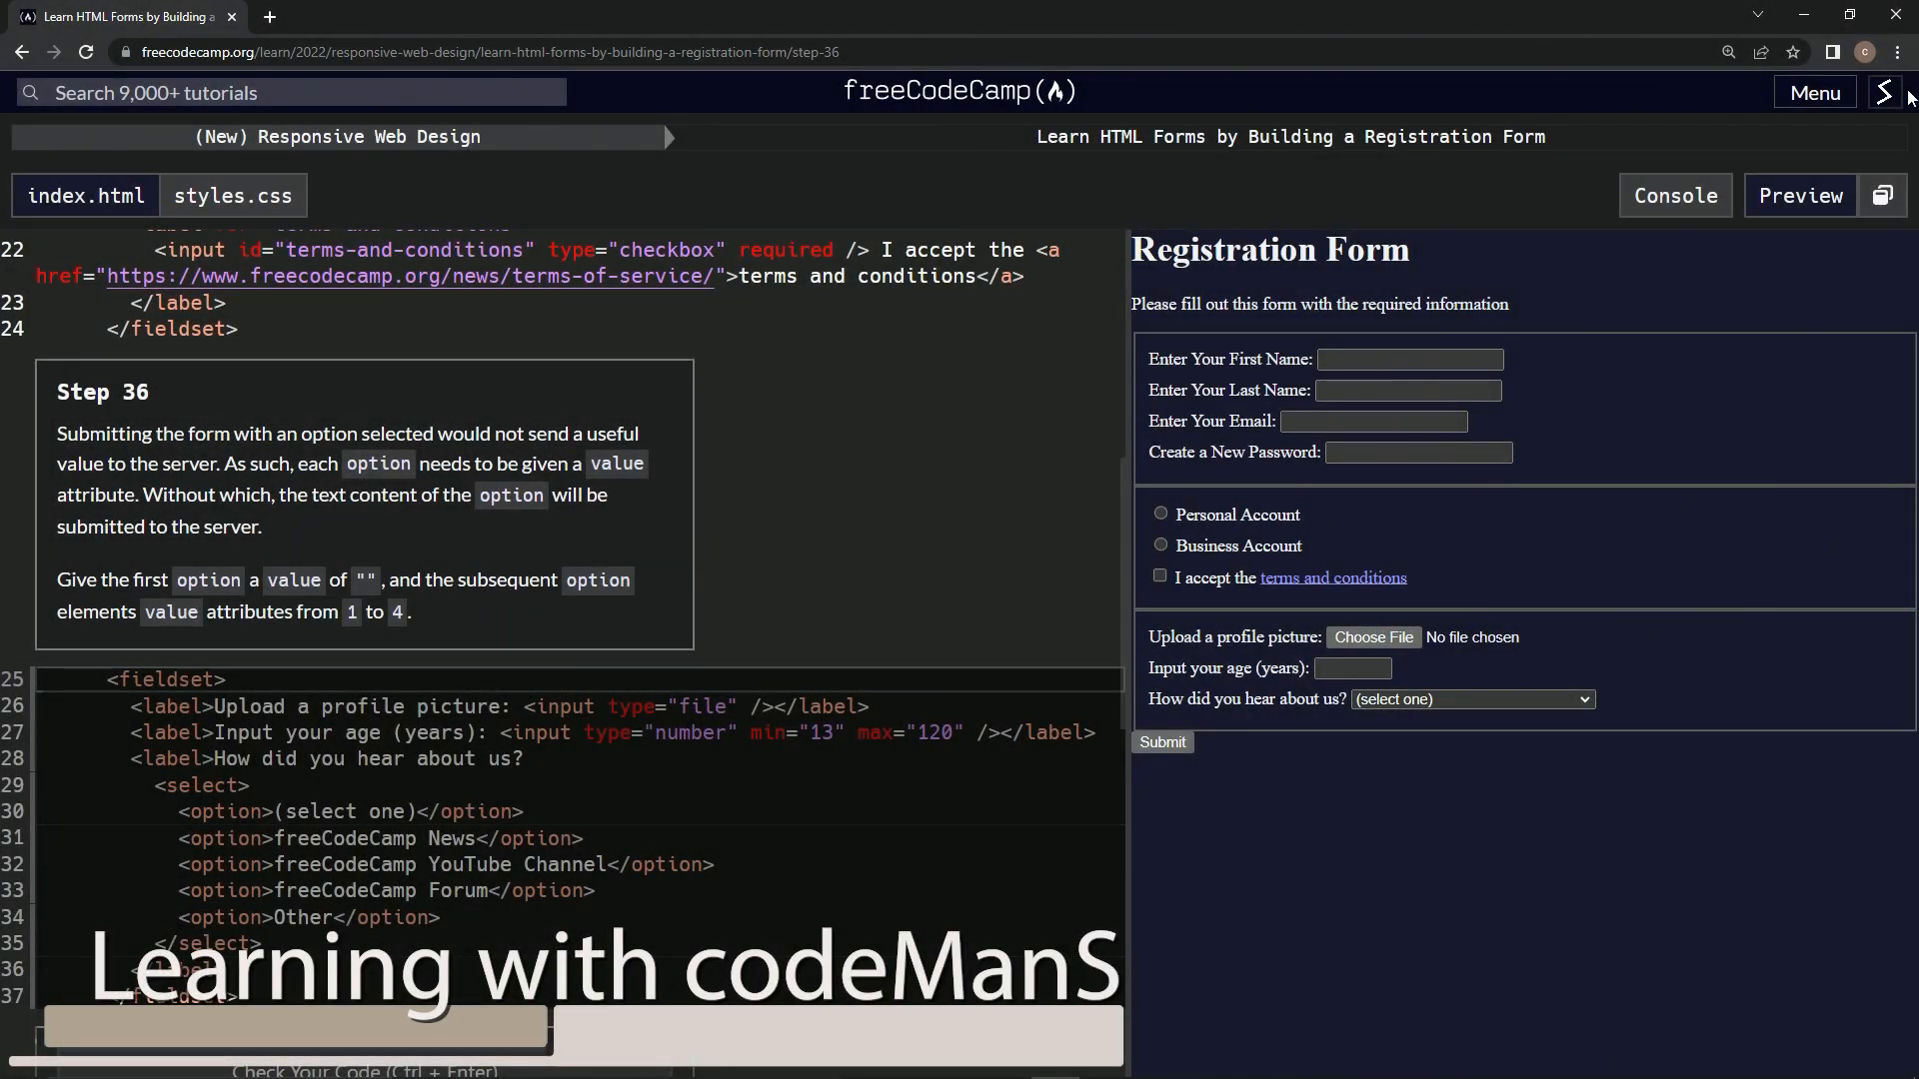
{"action": "mouse_move", "coordinate": [955, 122]}
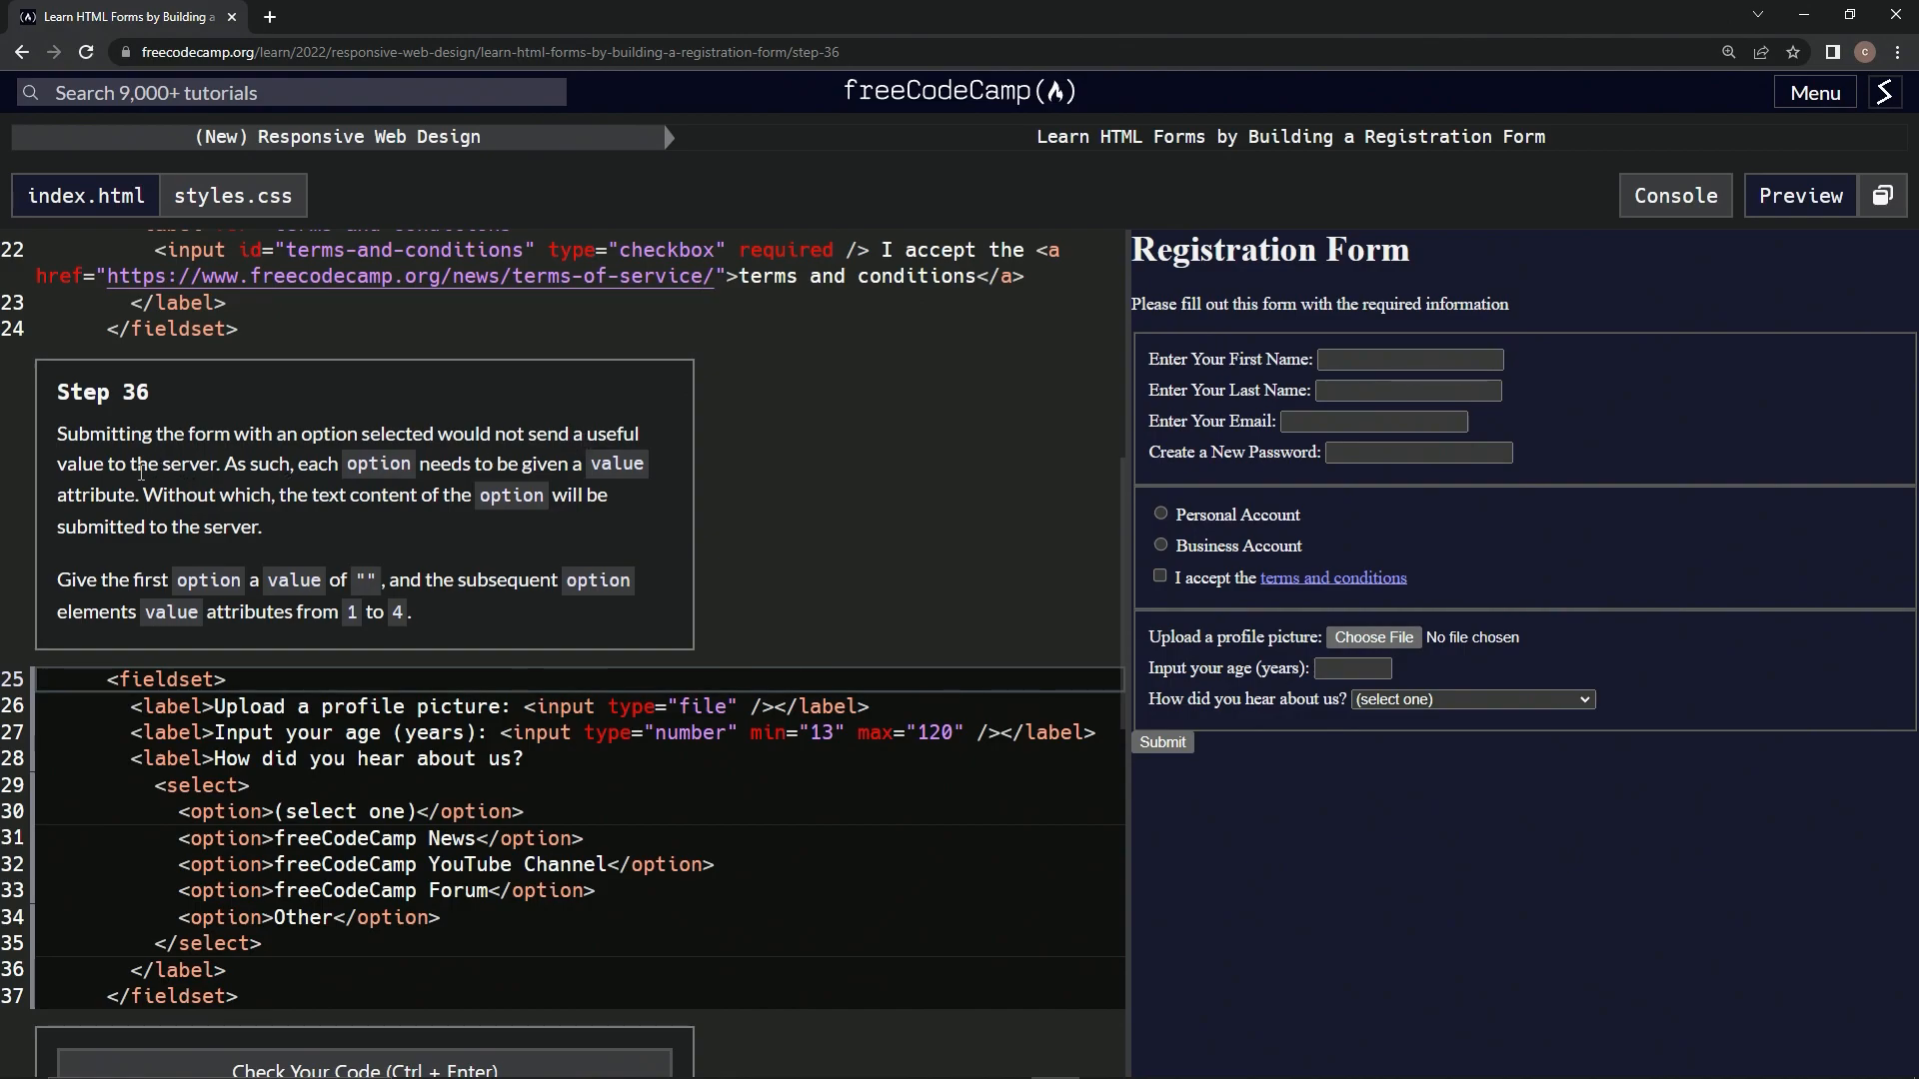
{"action": "mouse_move", "coordinate": [322, 484]}
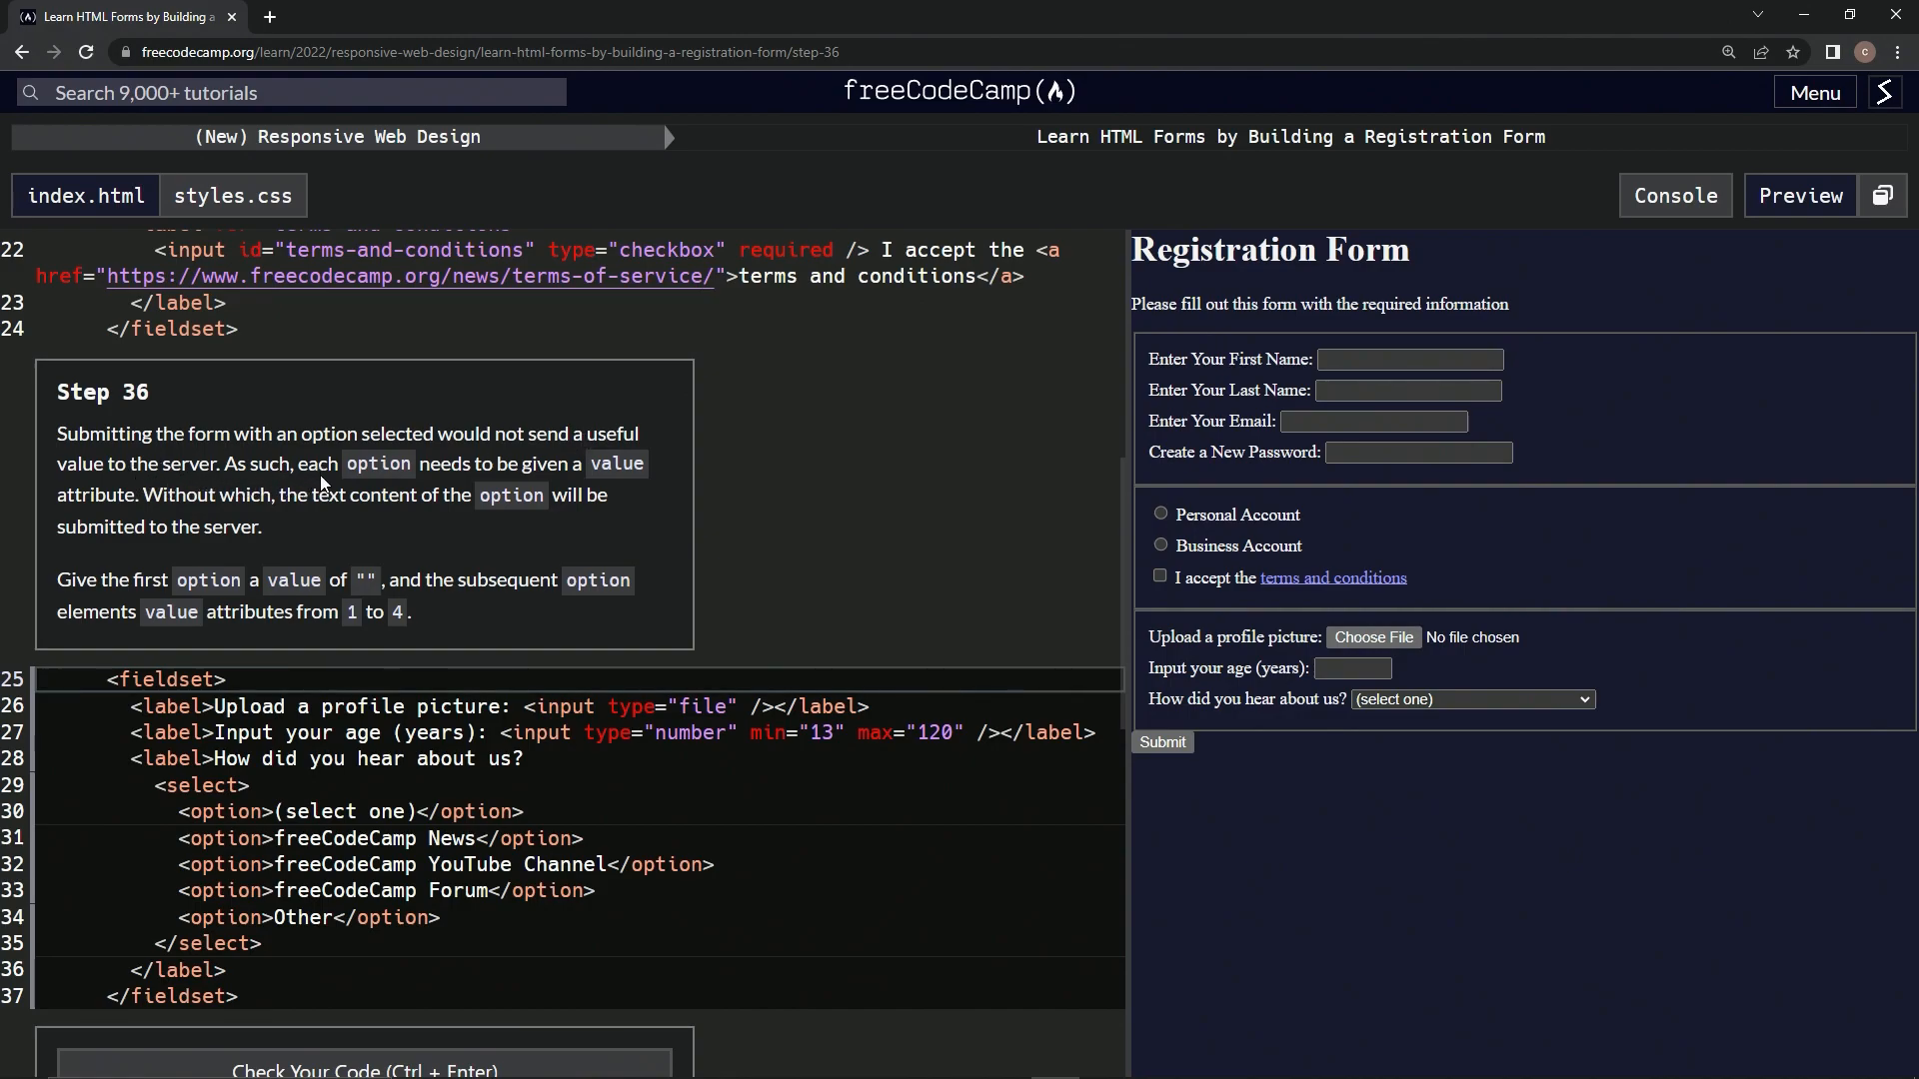
{"action": "mouse_move", "coordinate": [602, 484]}
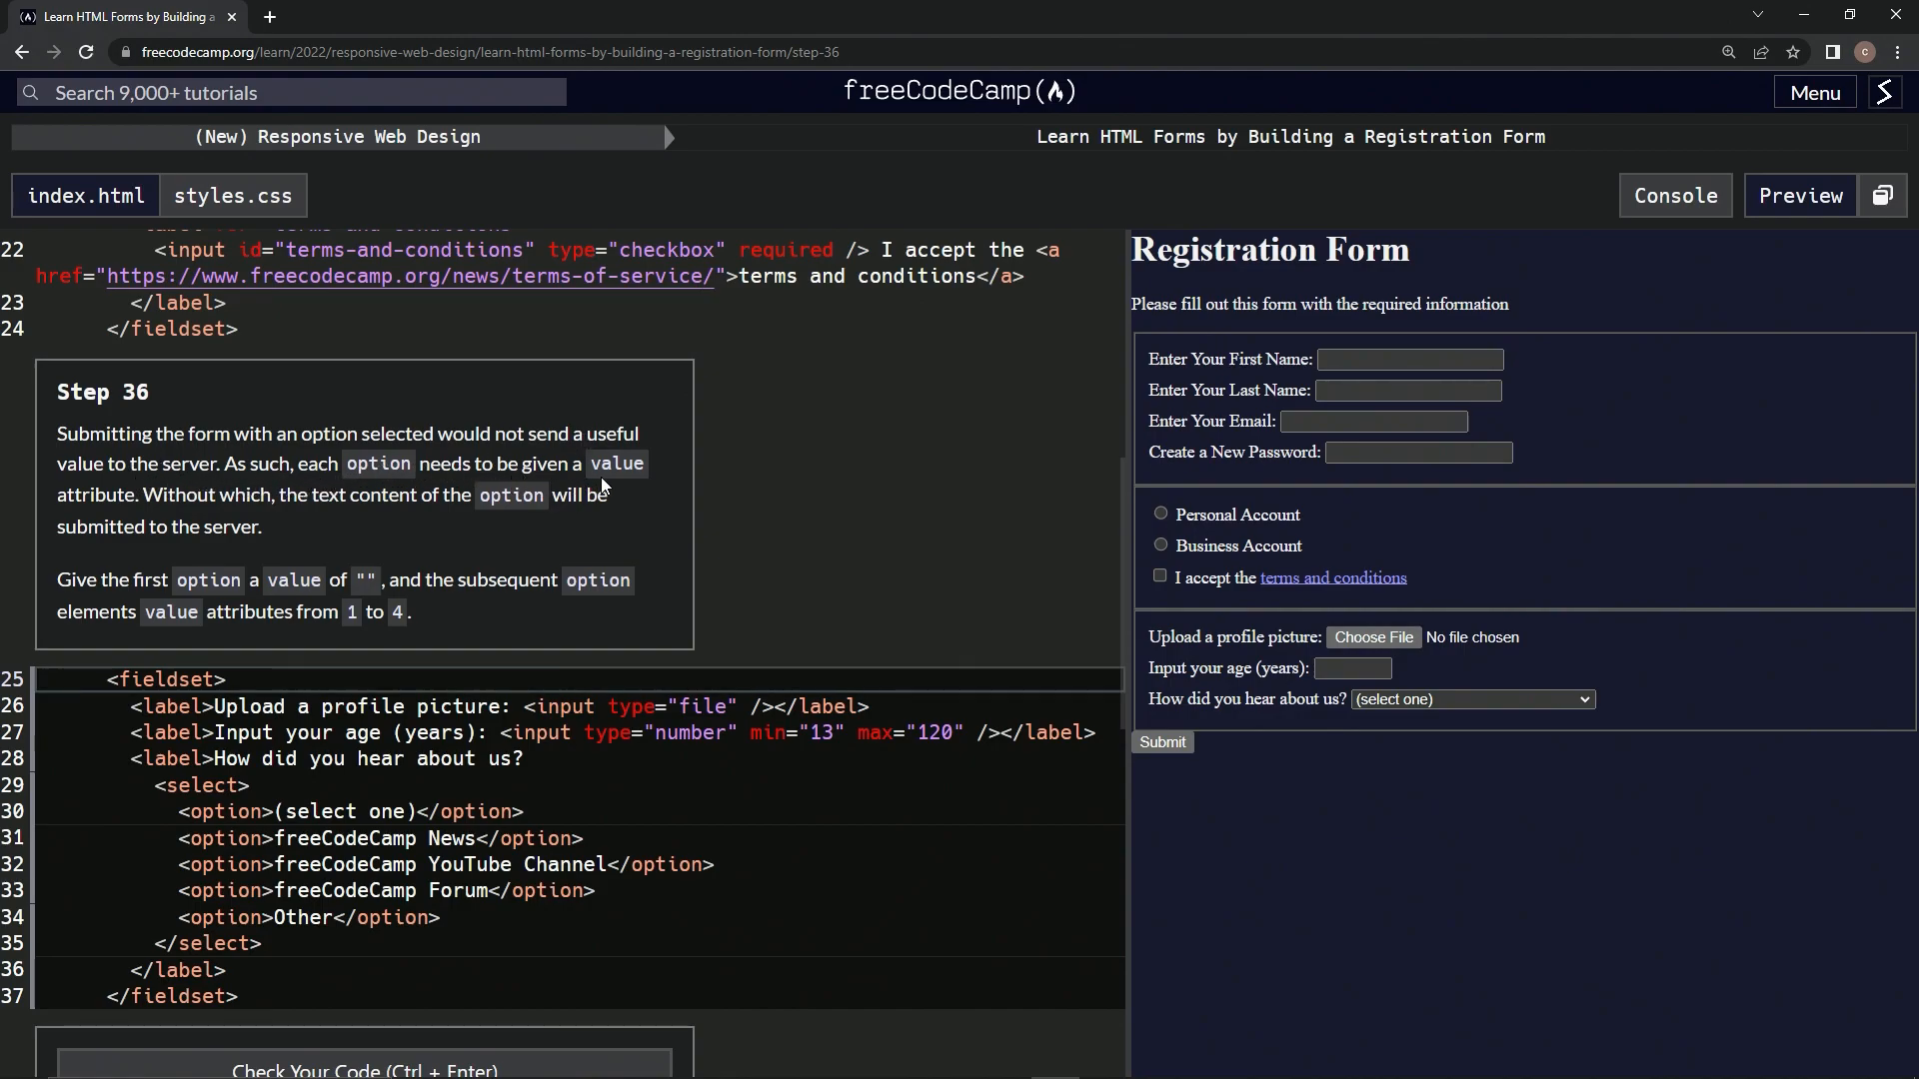
{"action": "mouse_move", "coordinate": [224, 520]}
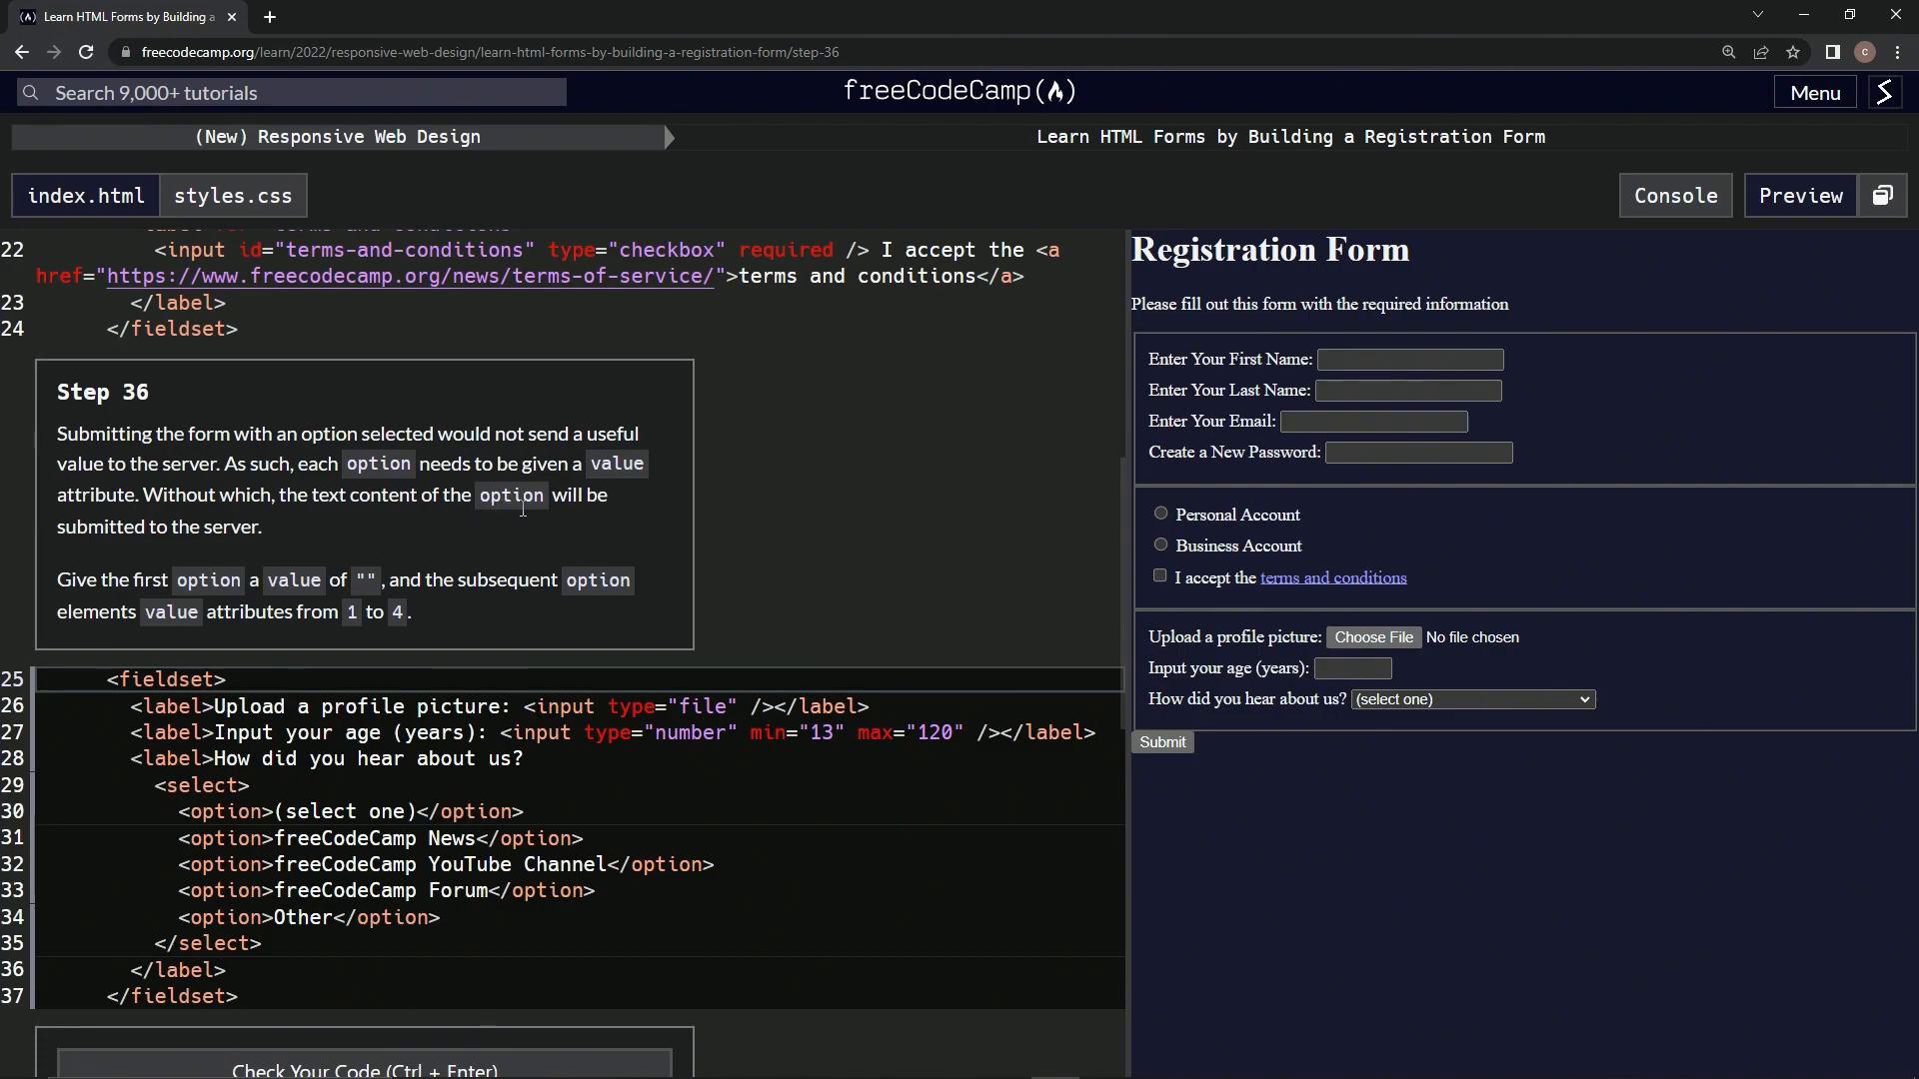
{"action": "mouse_move", "coordinate": [247, 559]}
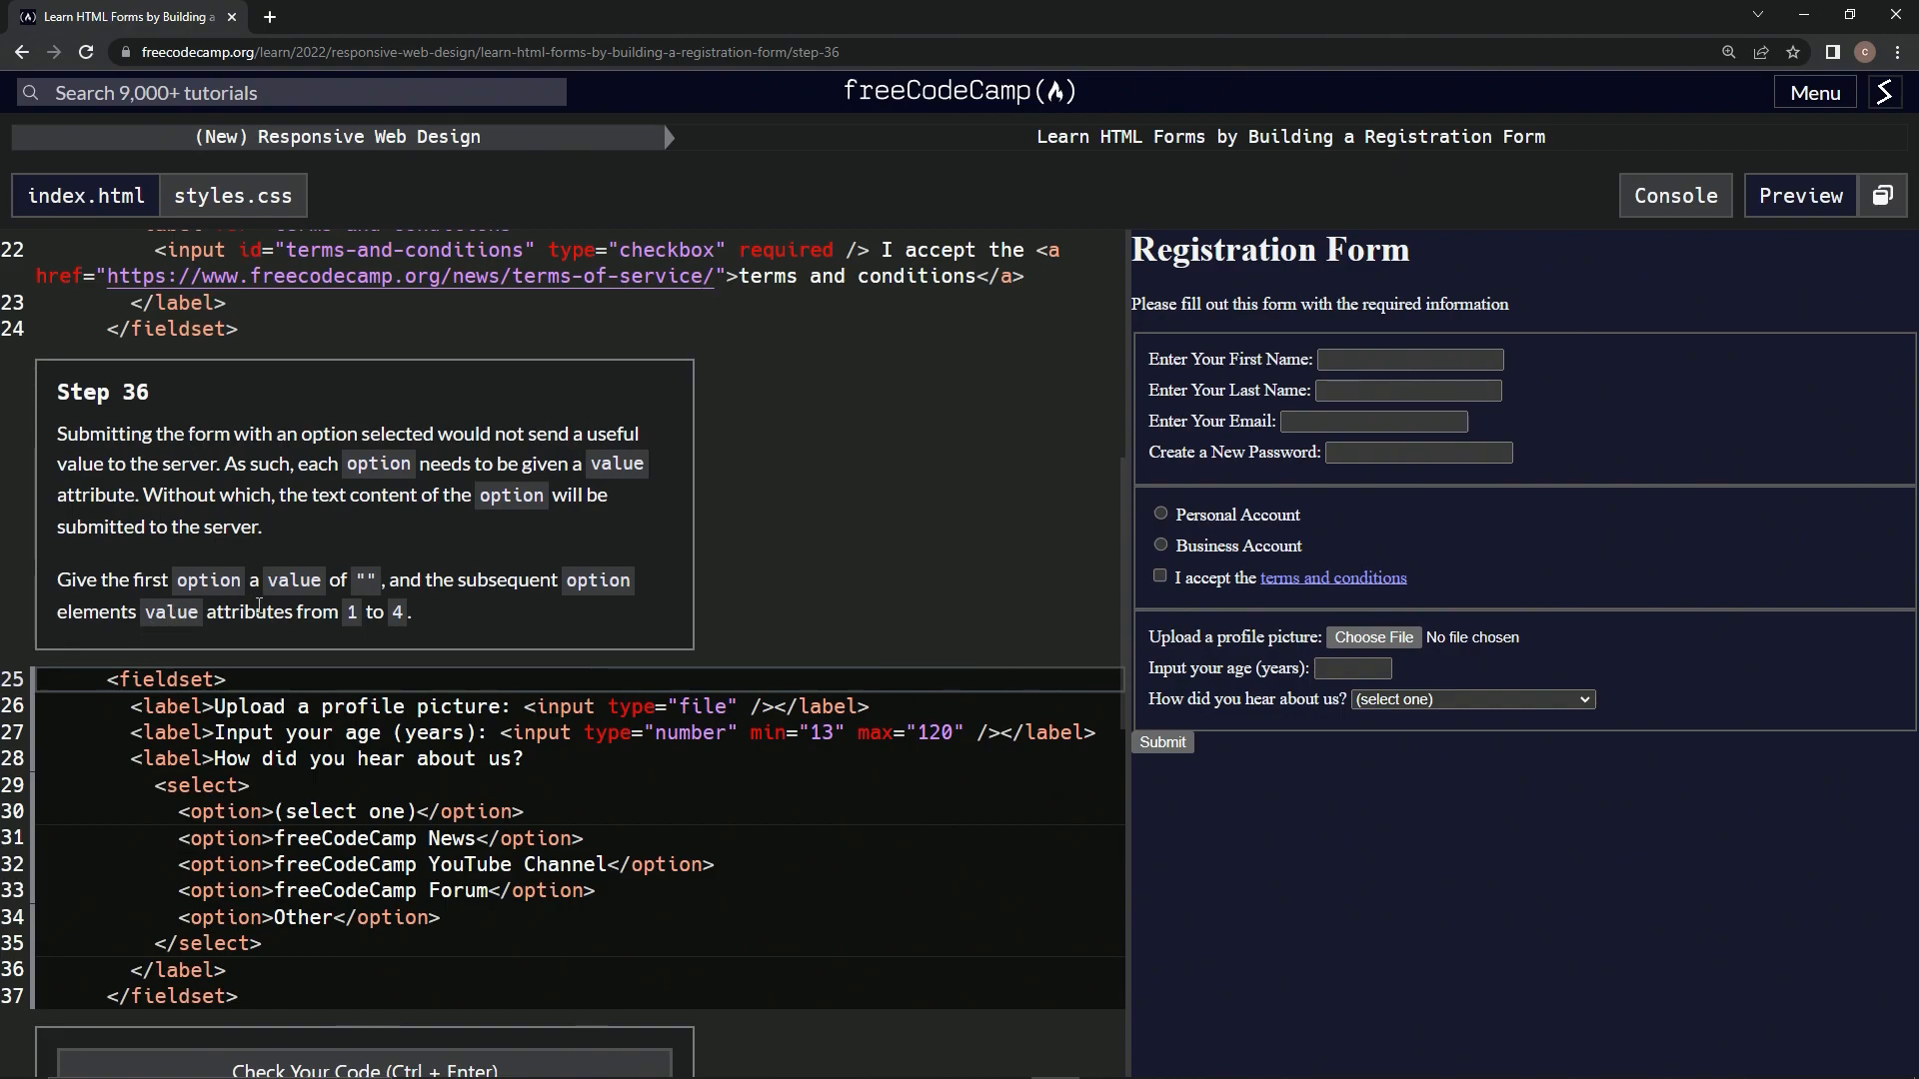
Give the first option, (select one), an empty value='' attribute
{"action": "left_click", "coordinate": [226, 812]}
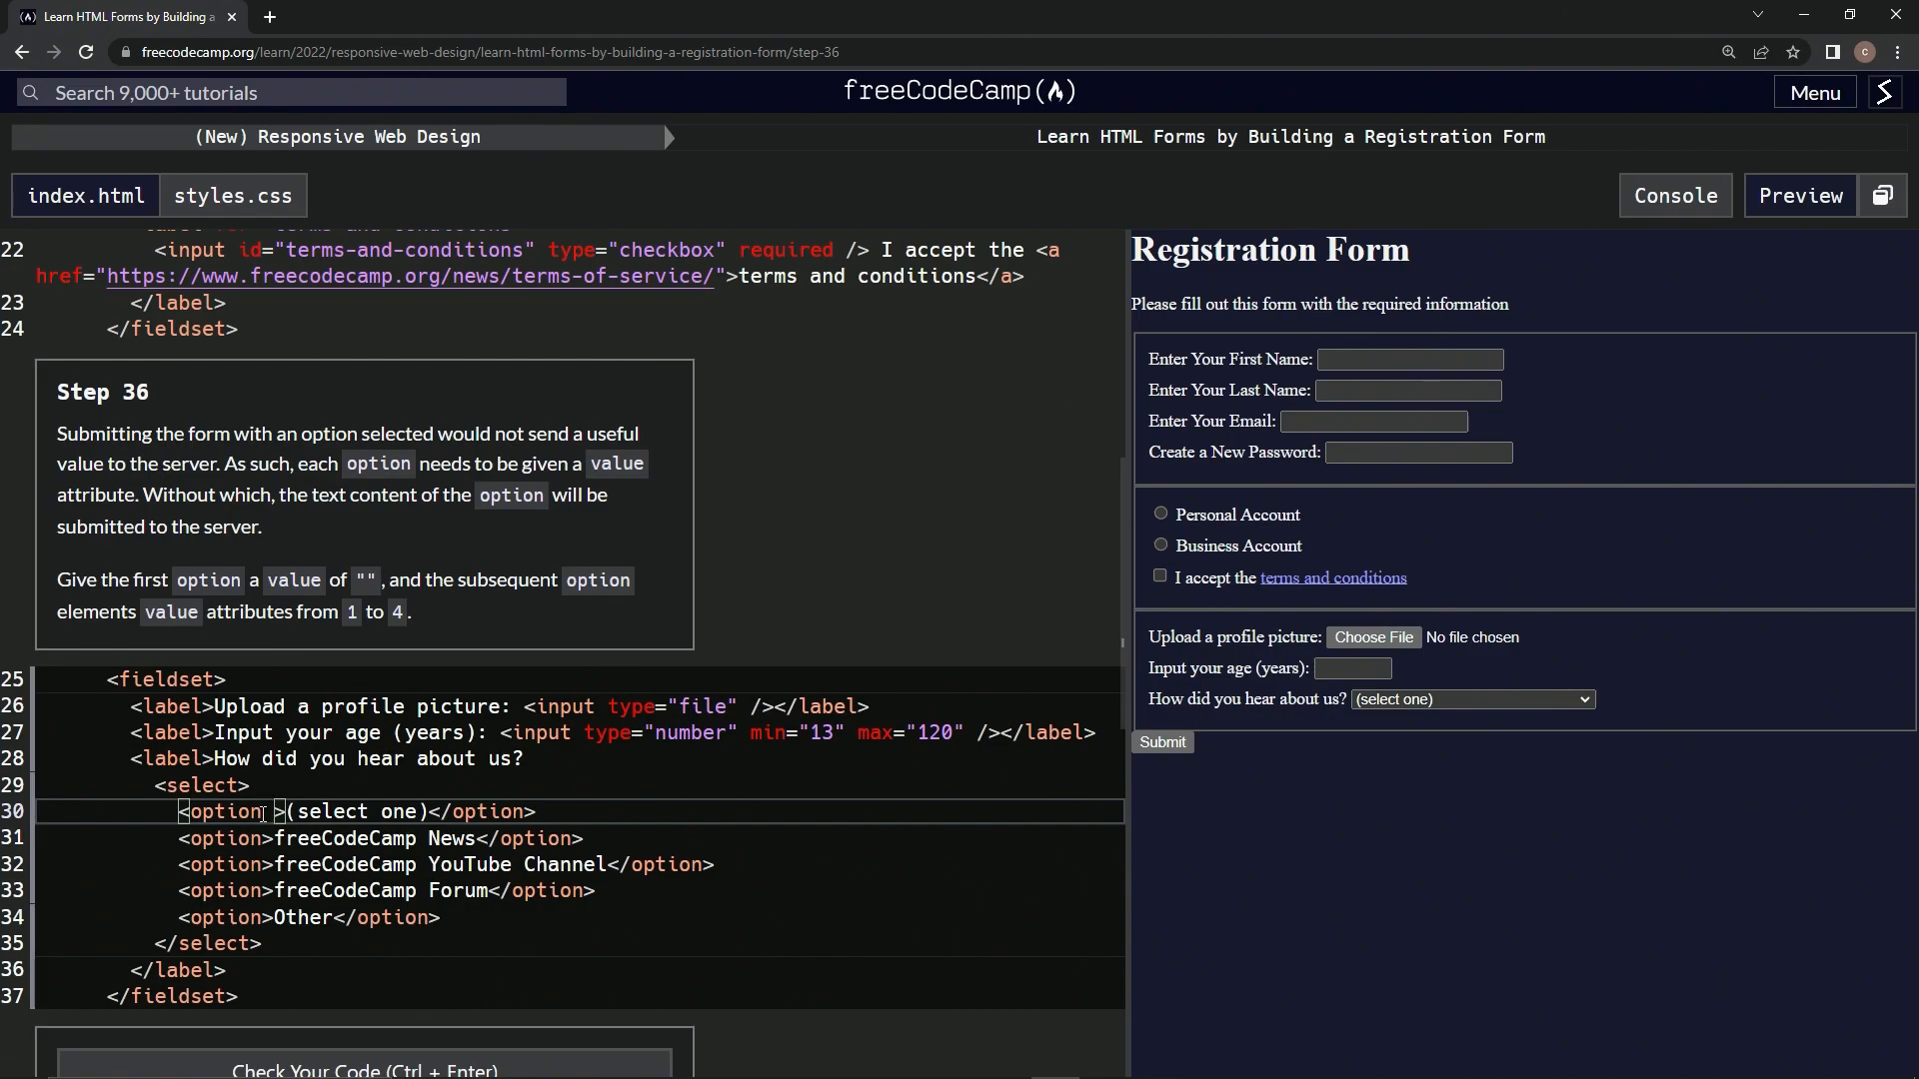
{"action": "type", "text": "value"}
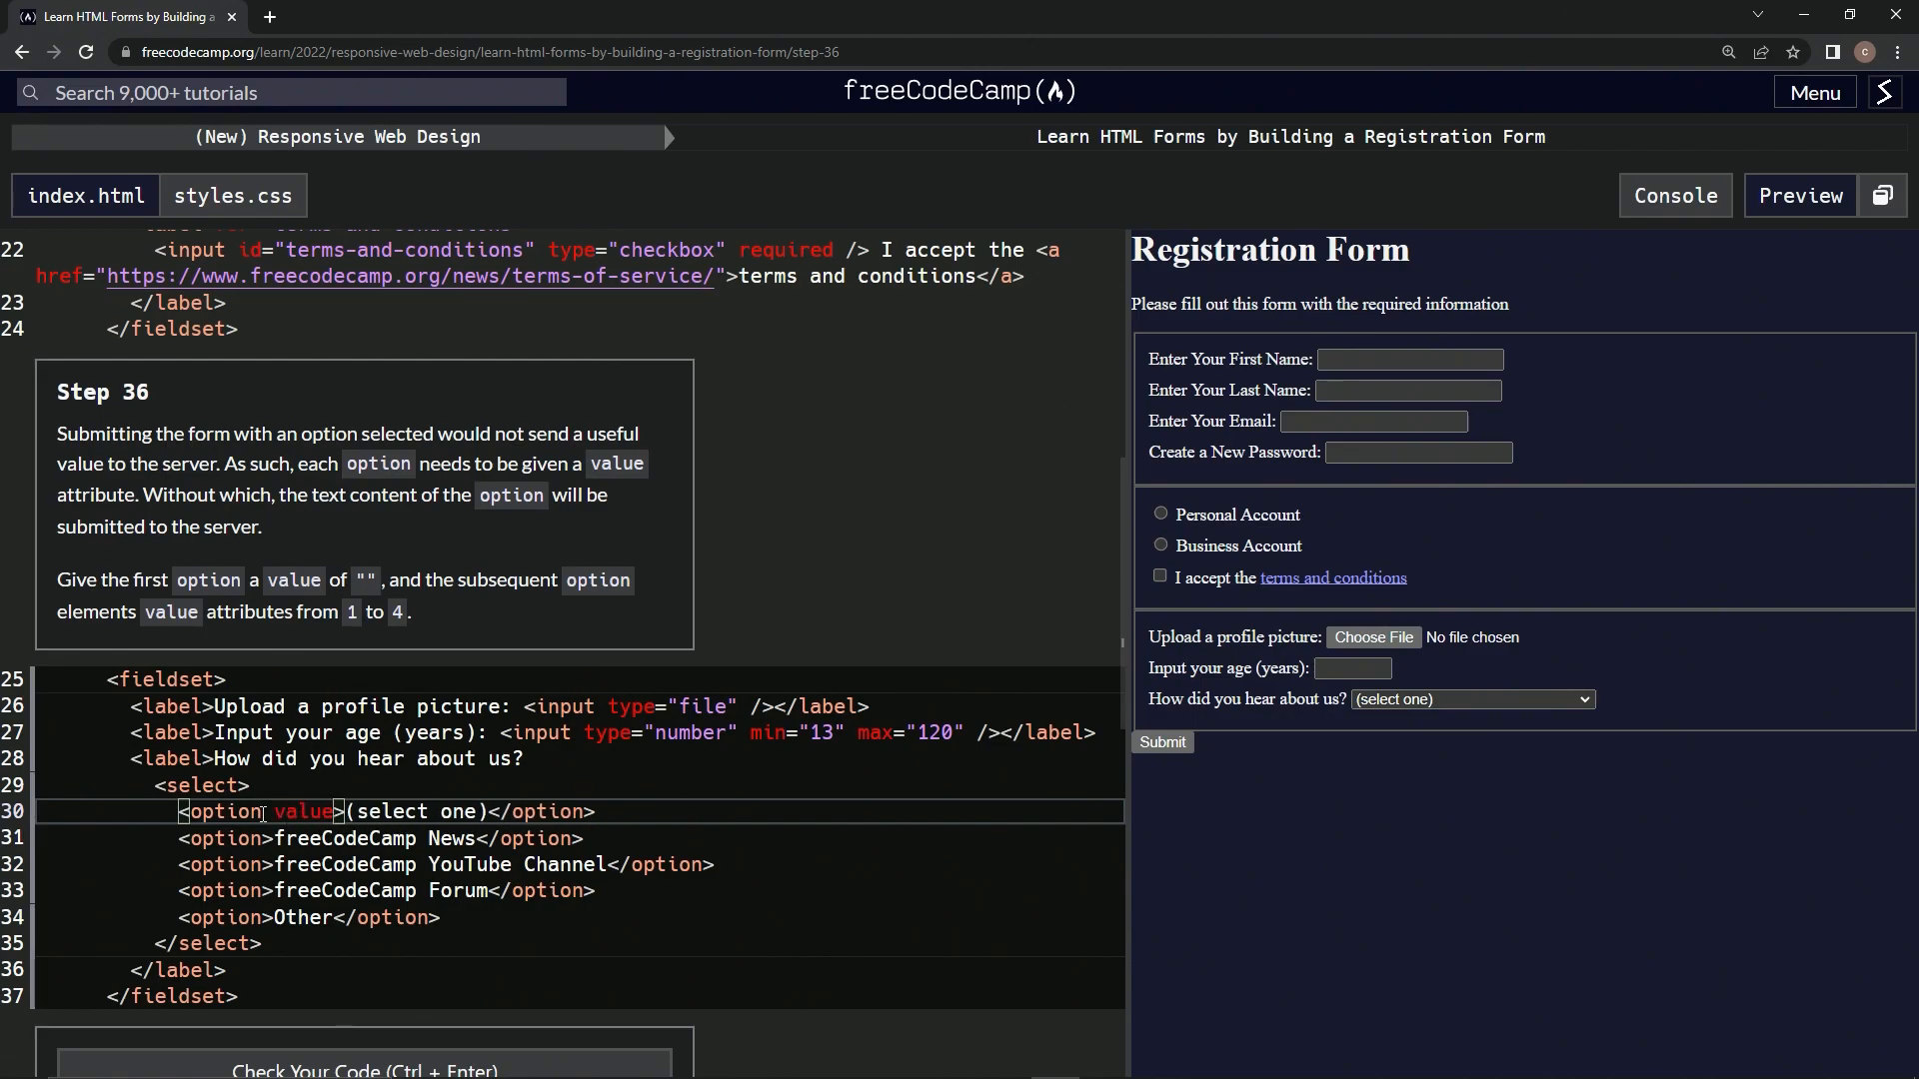
{"action": "type", "text": "''"}
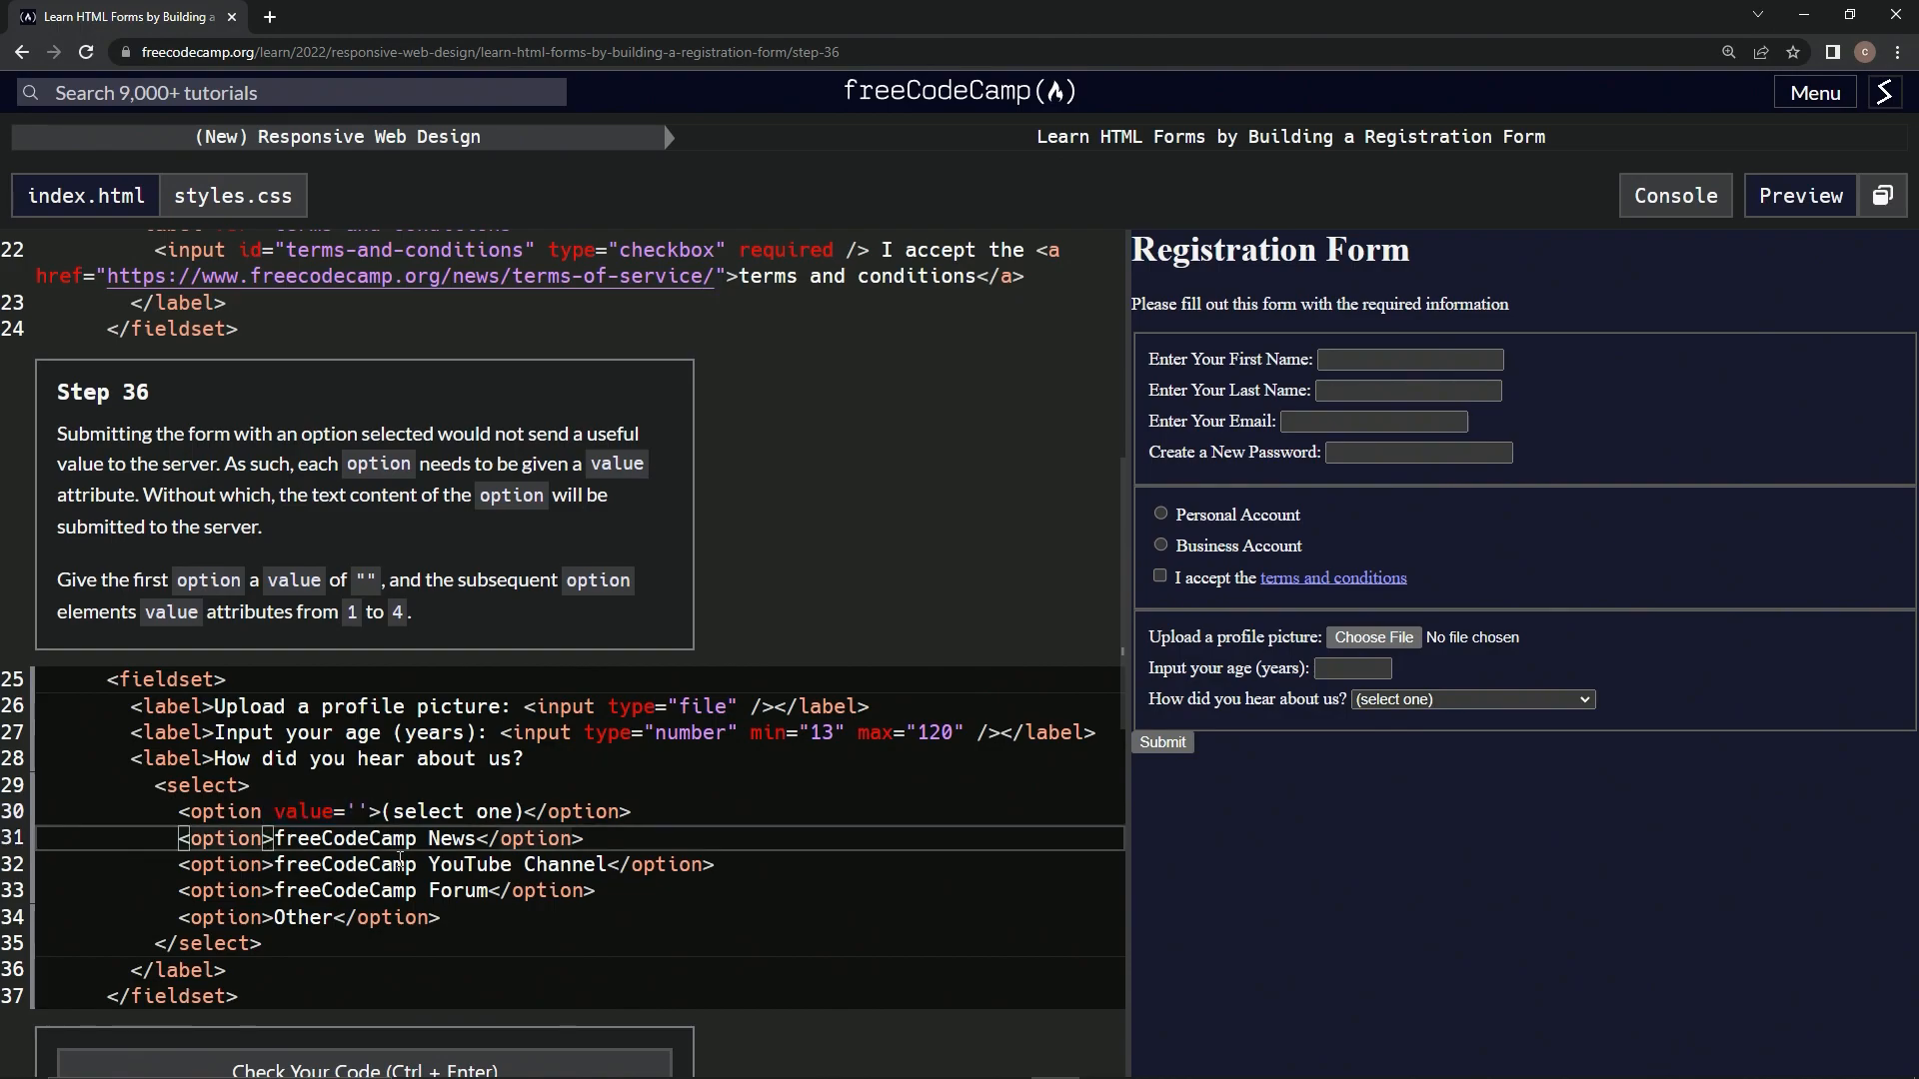
Give the remaining options value attributes 1 through 4
{"action": "type", "text": "value=''"}
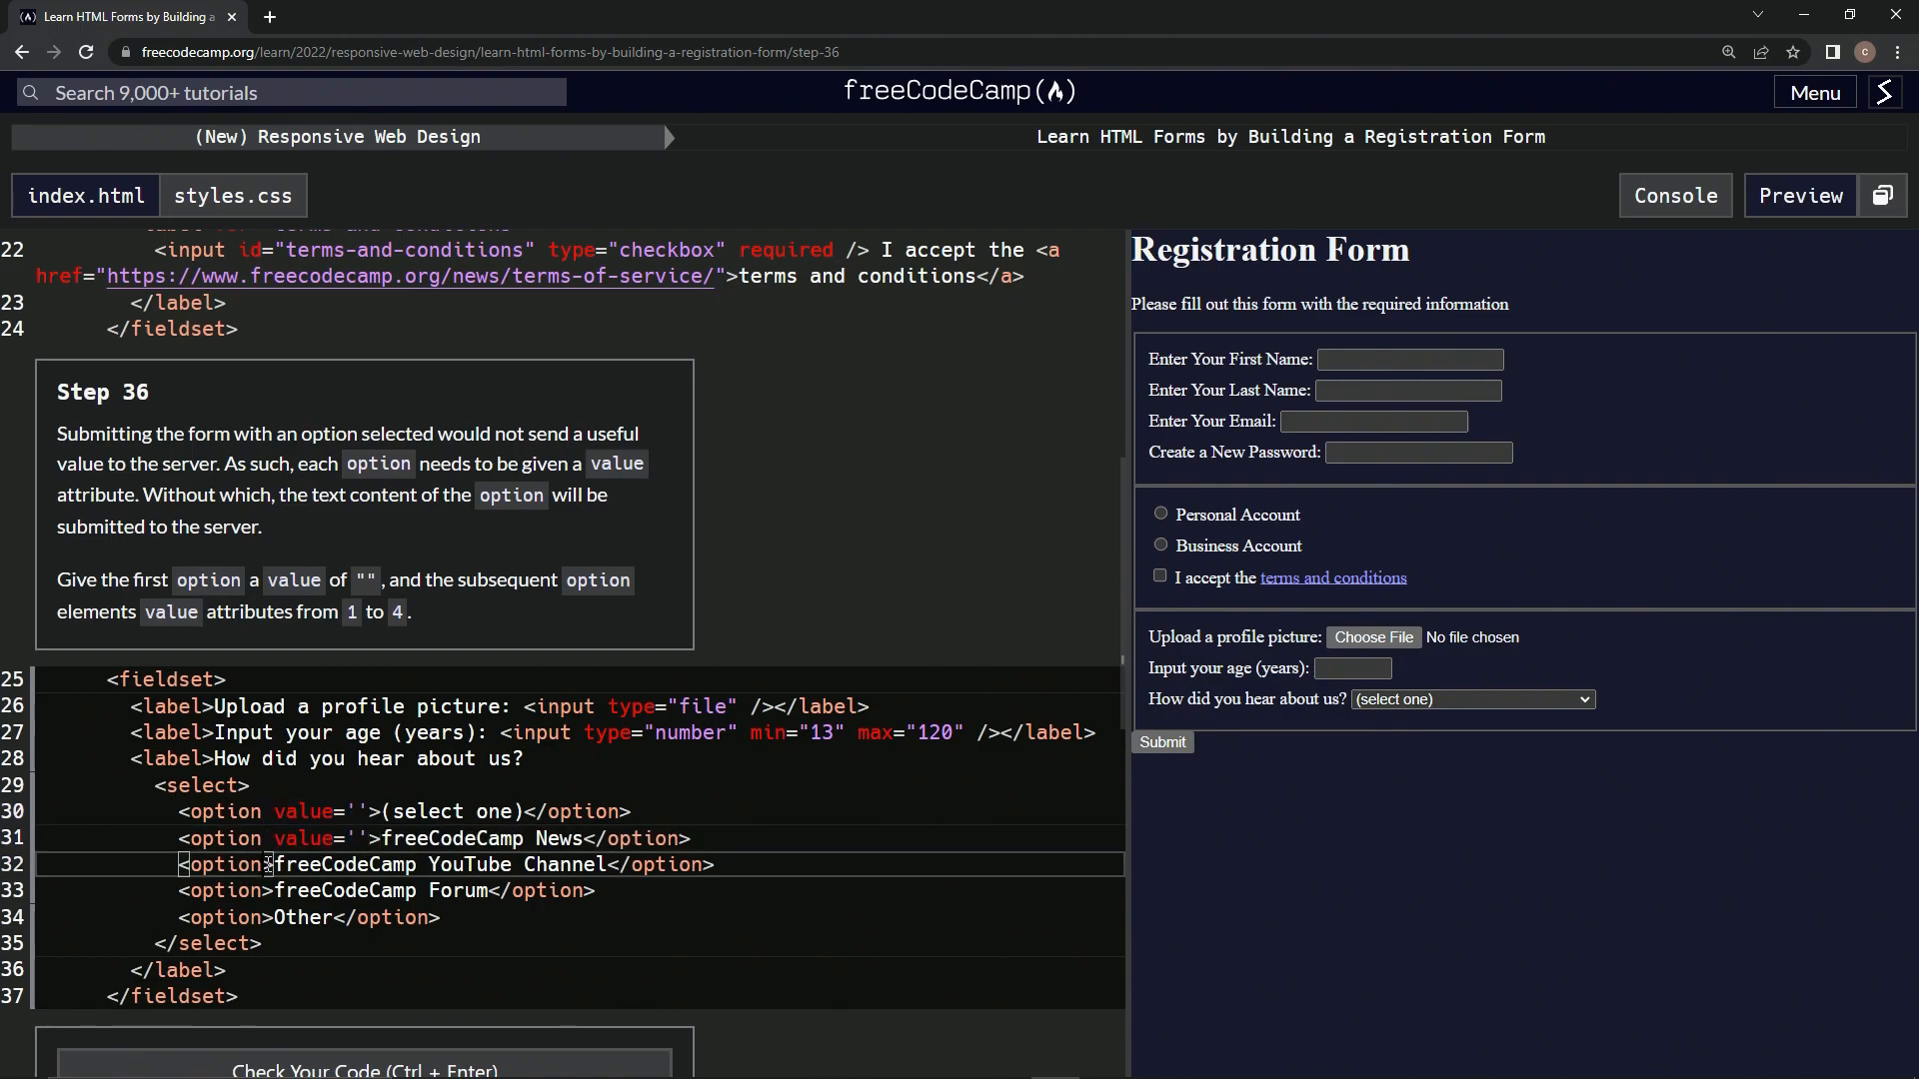
{"action": "type", "text": "value=''"}
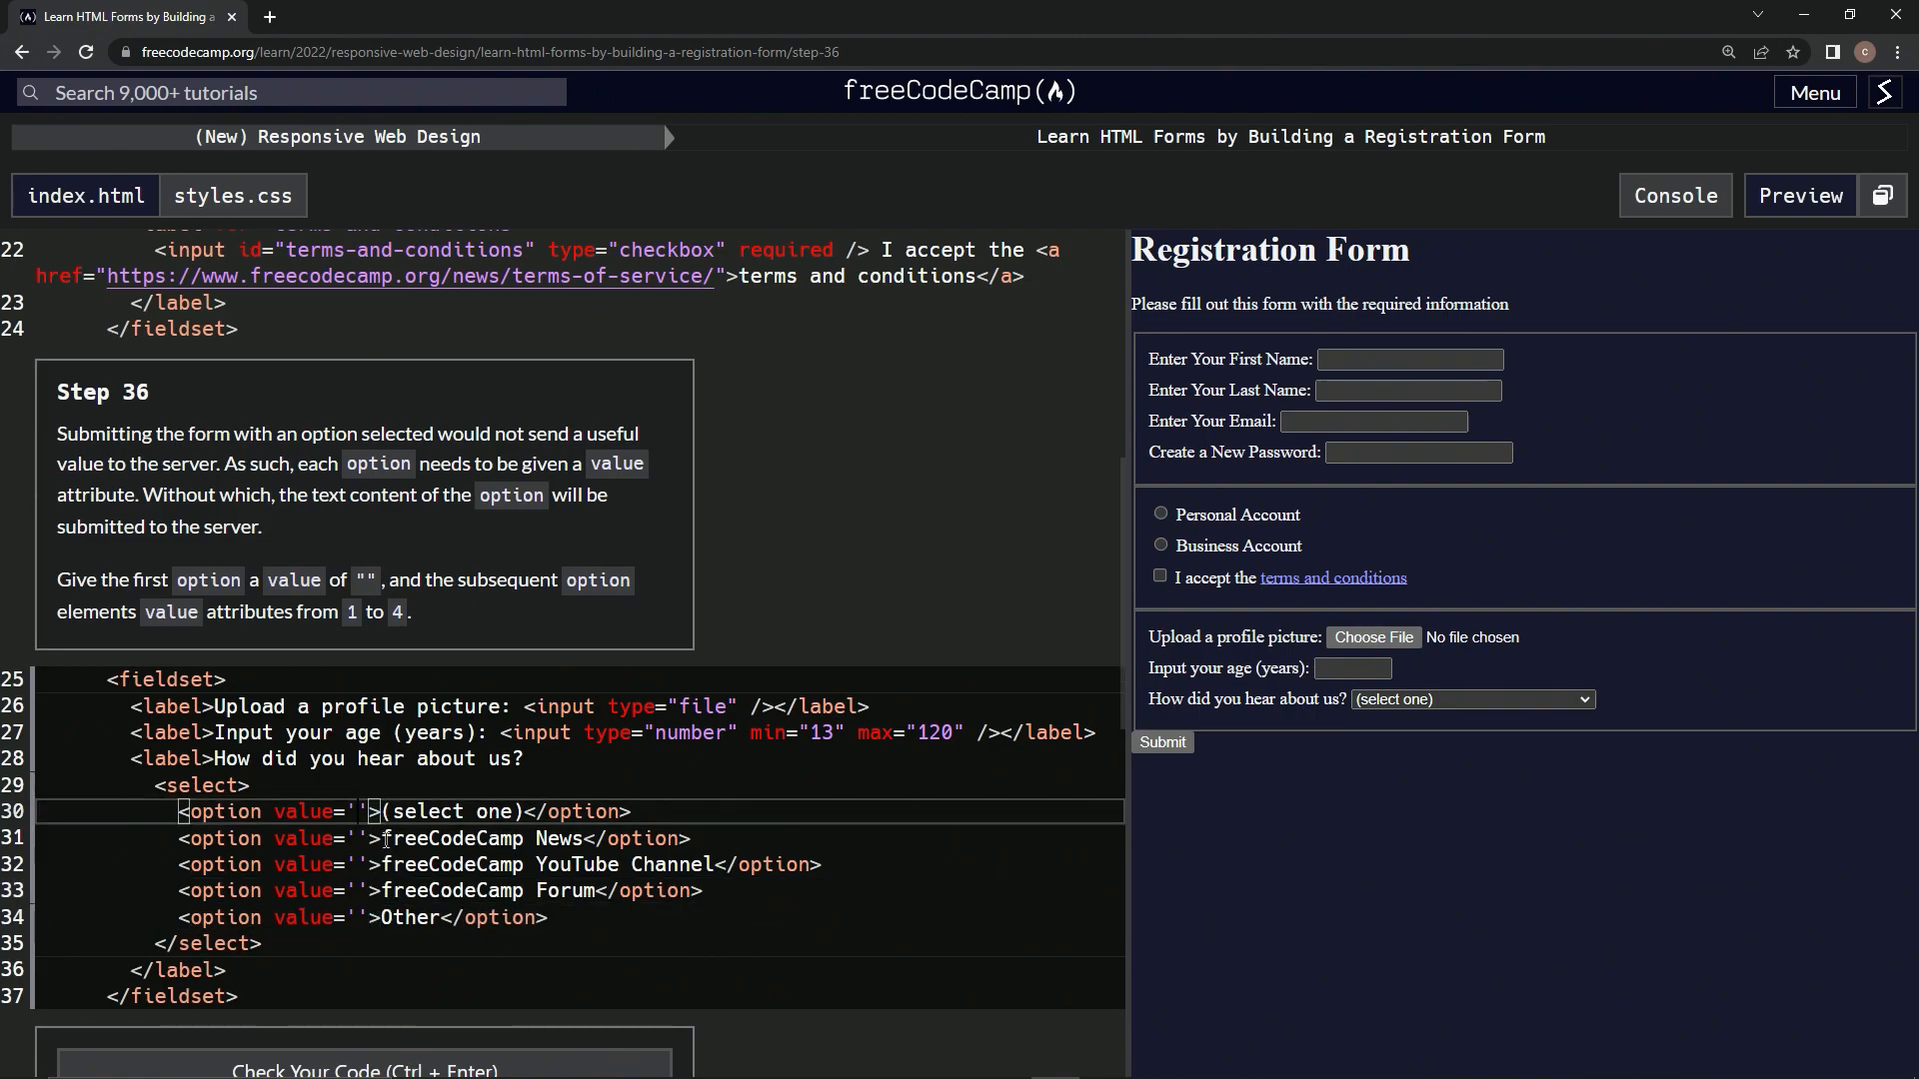
{"action": "mouse_move", "coordinate": [721, 710]}
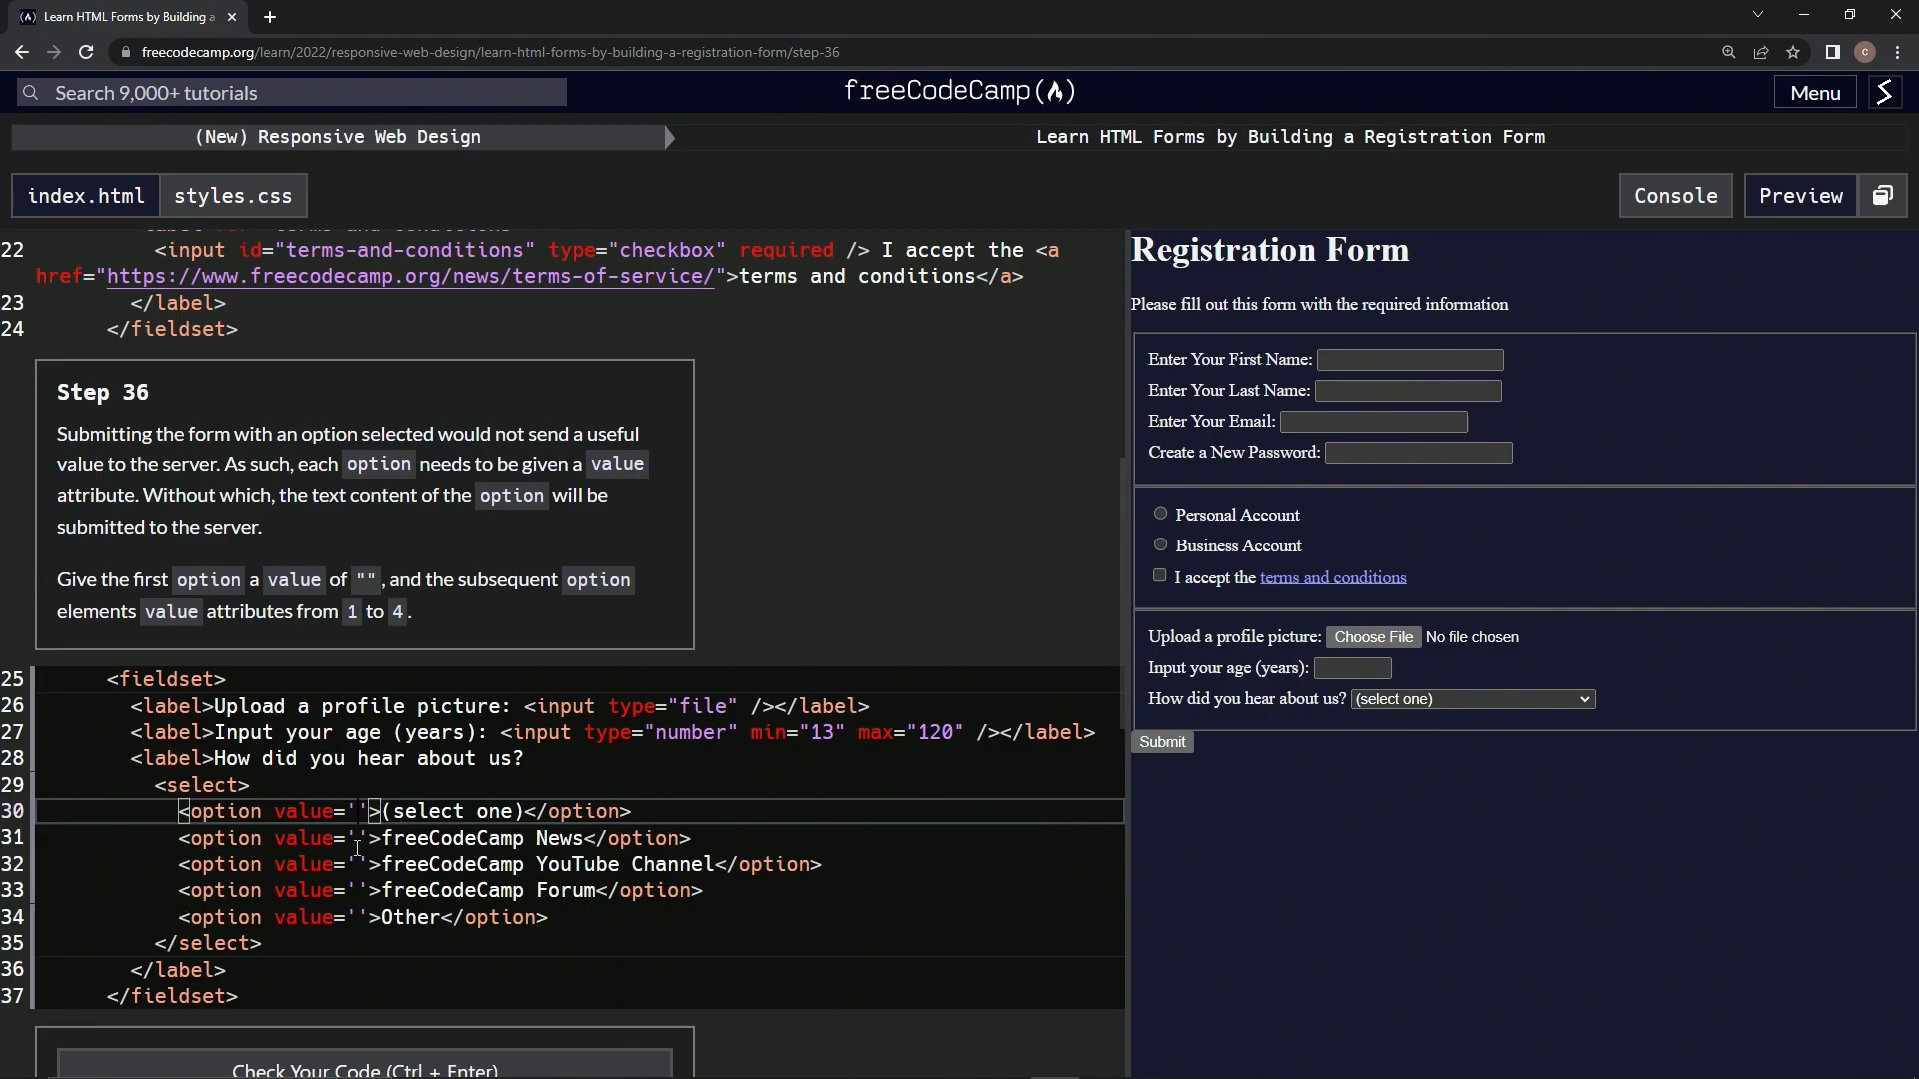
{"action": "type", "text": "2"}
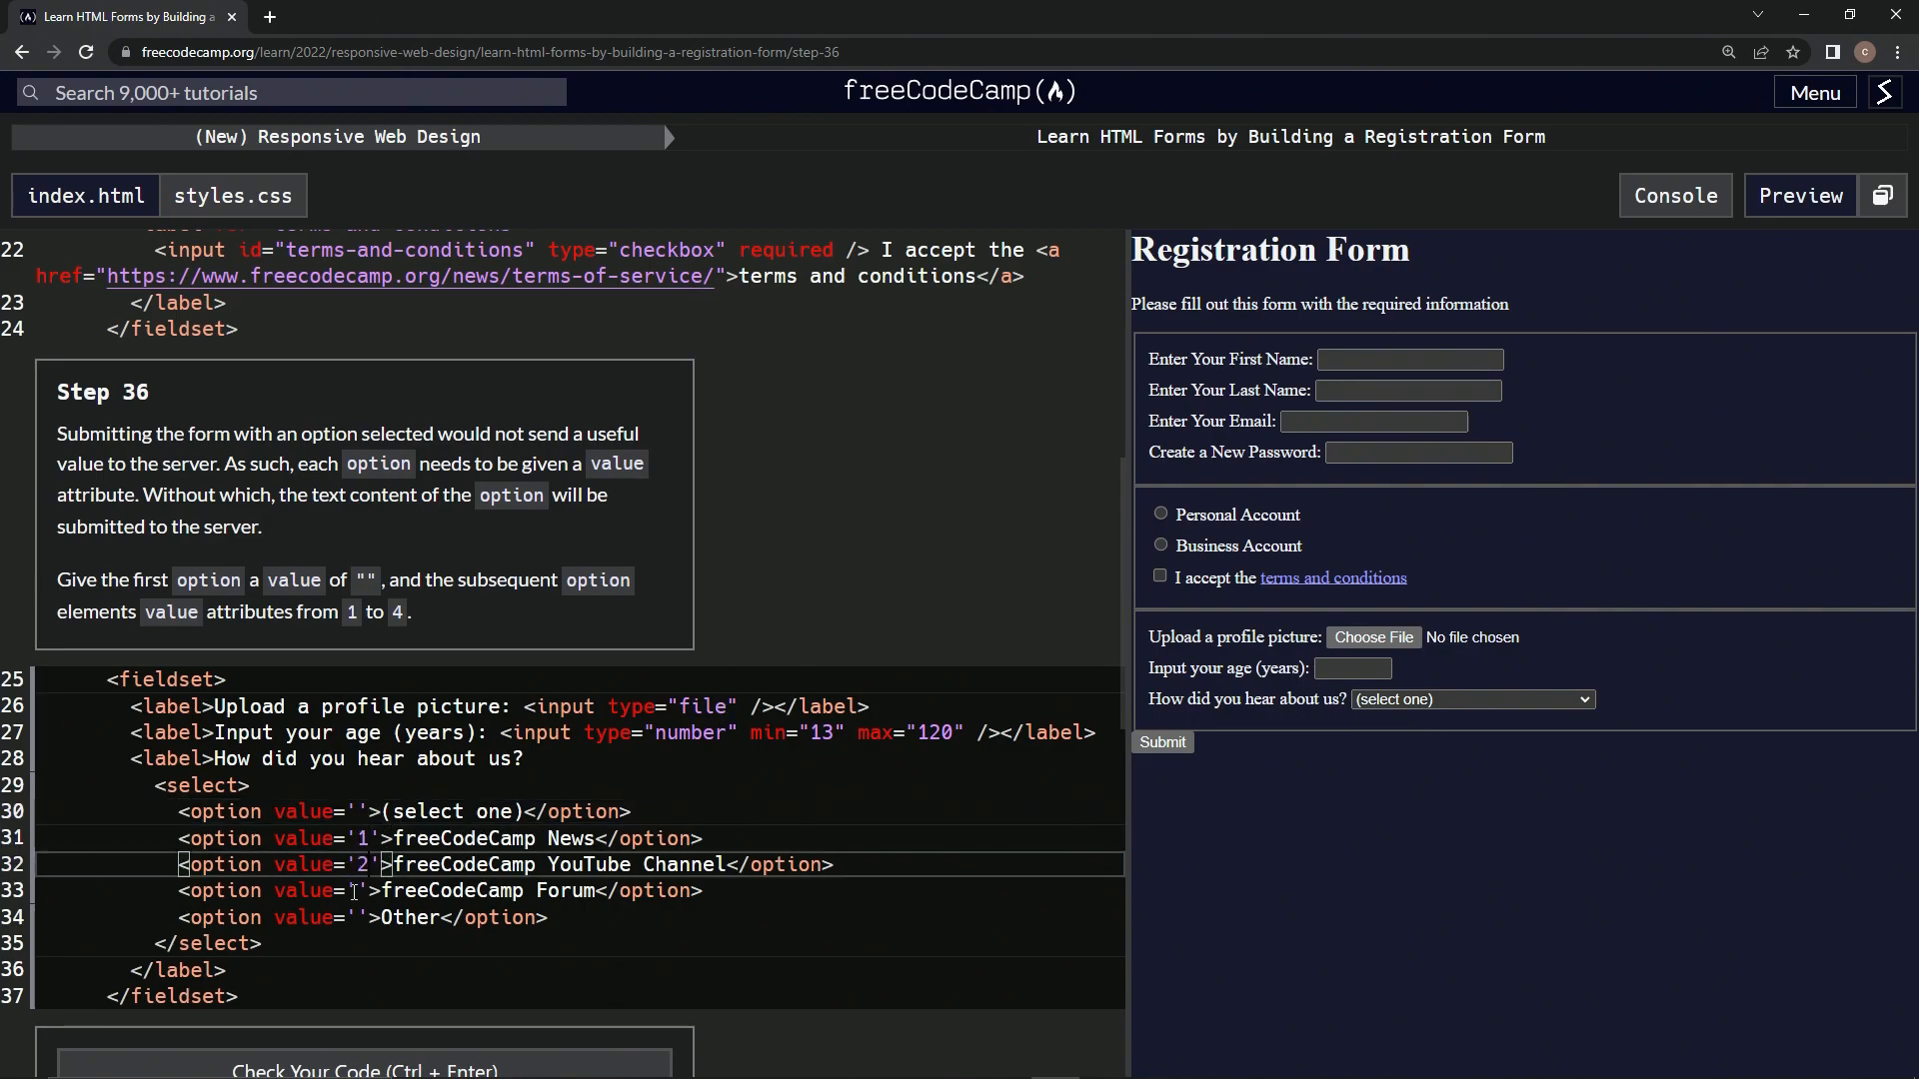
{"action": "type", "text": "3"}
{"action": "left_click", "coordinate": [580, 917]}
{"action": "type", "text": "4"}
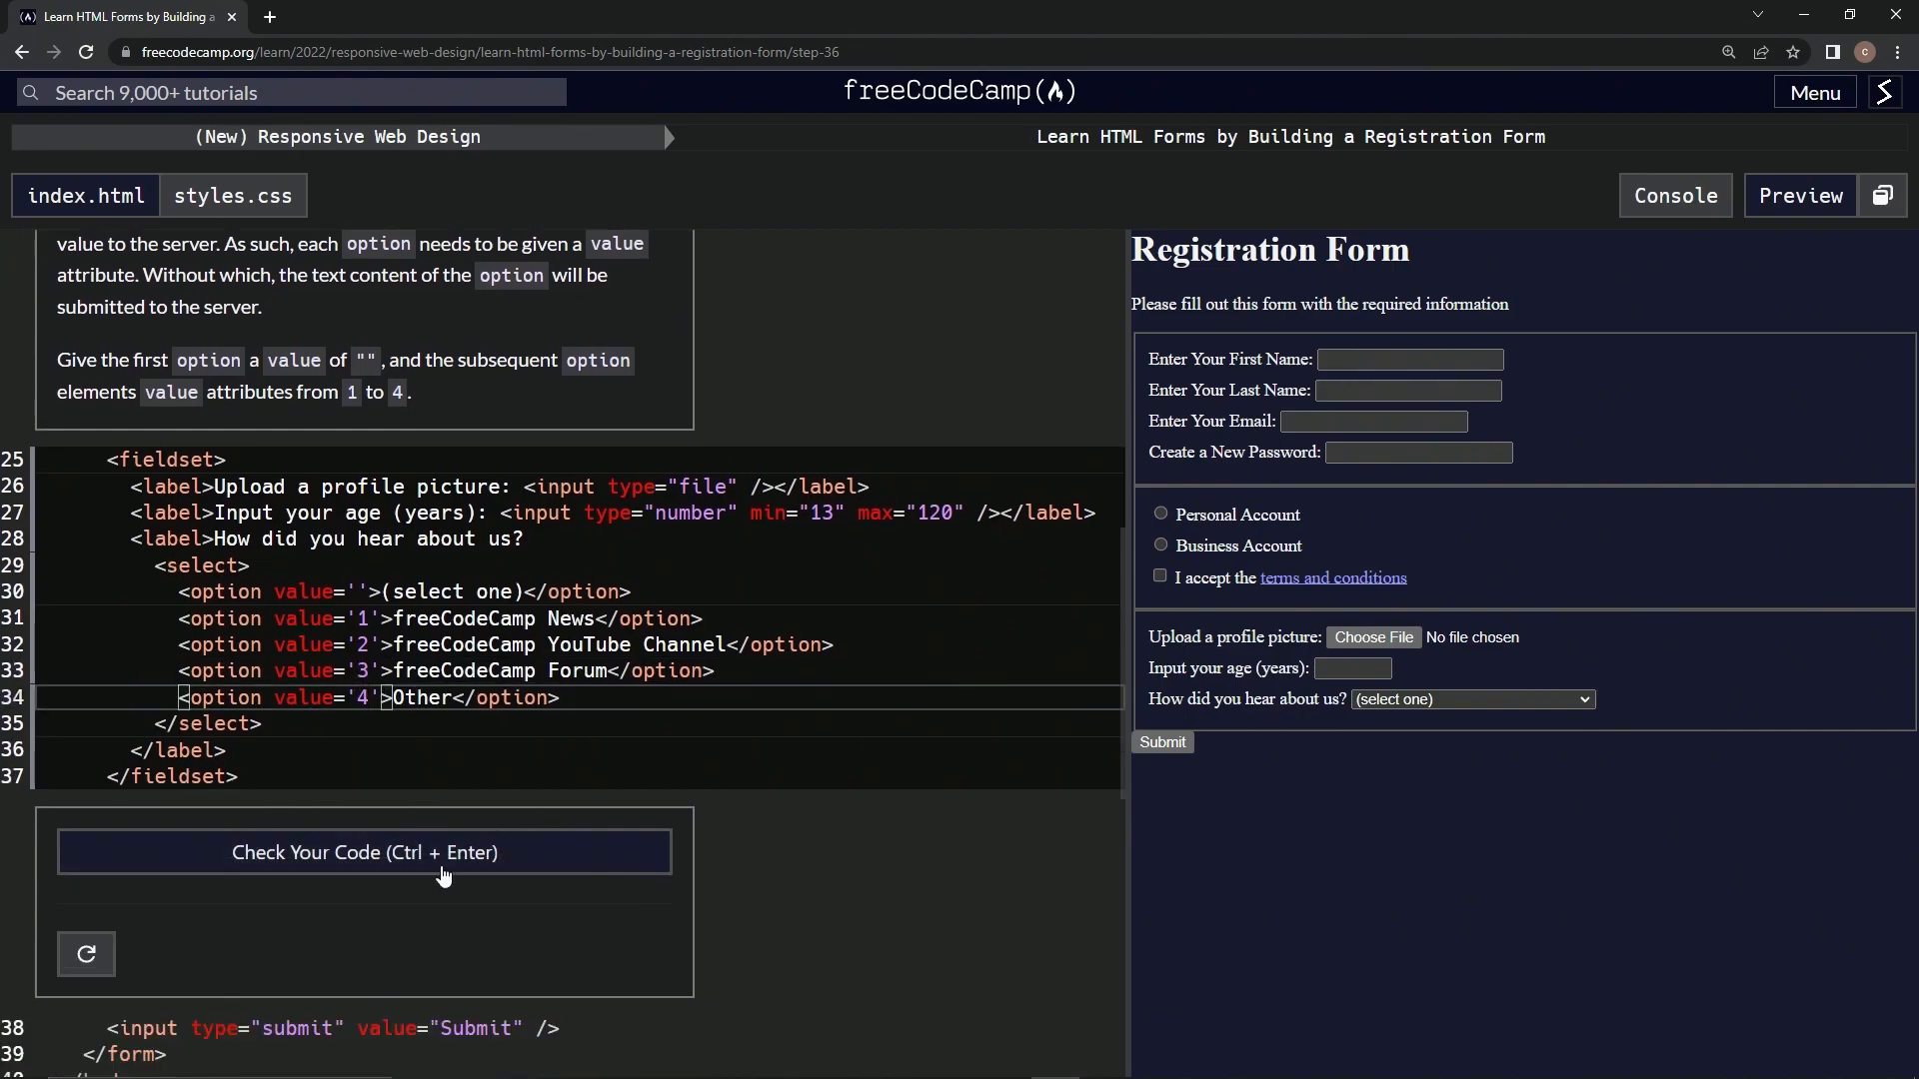
Check the code, submit it, and advance to Step 37
{"action": "left_click", "coordinate": [363, 852]}
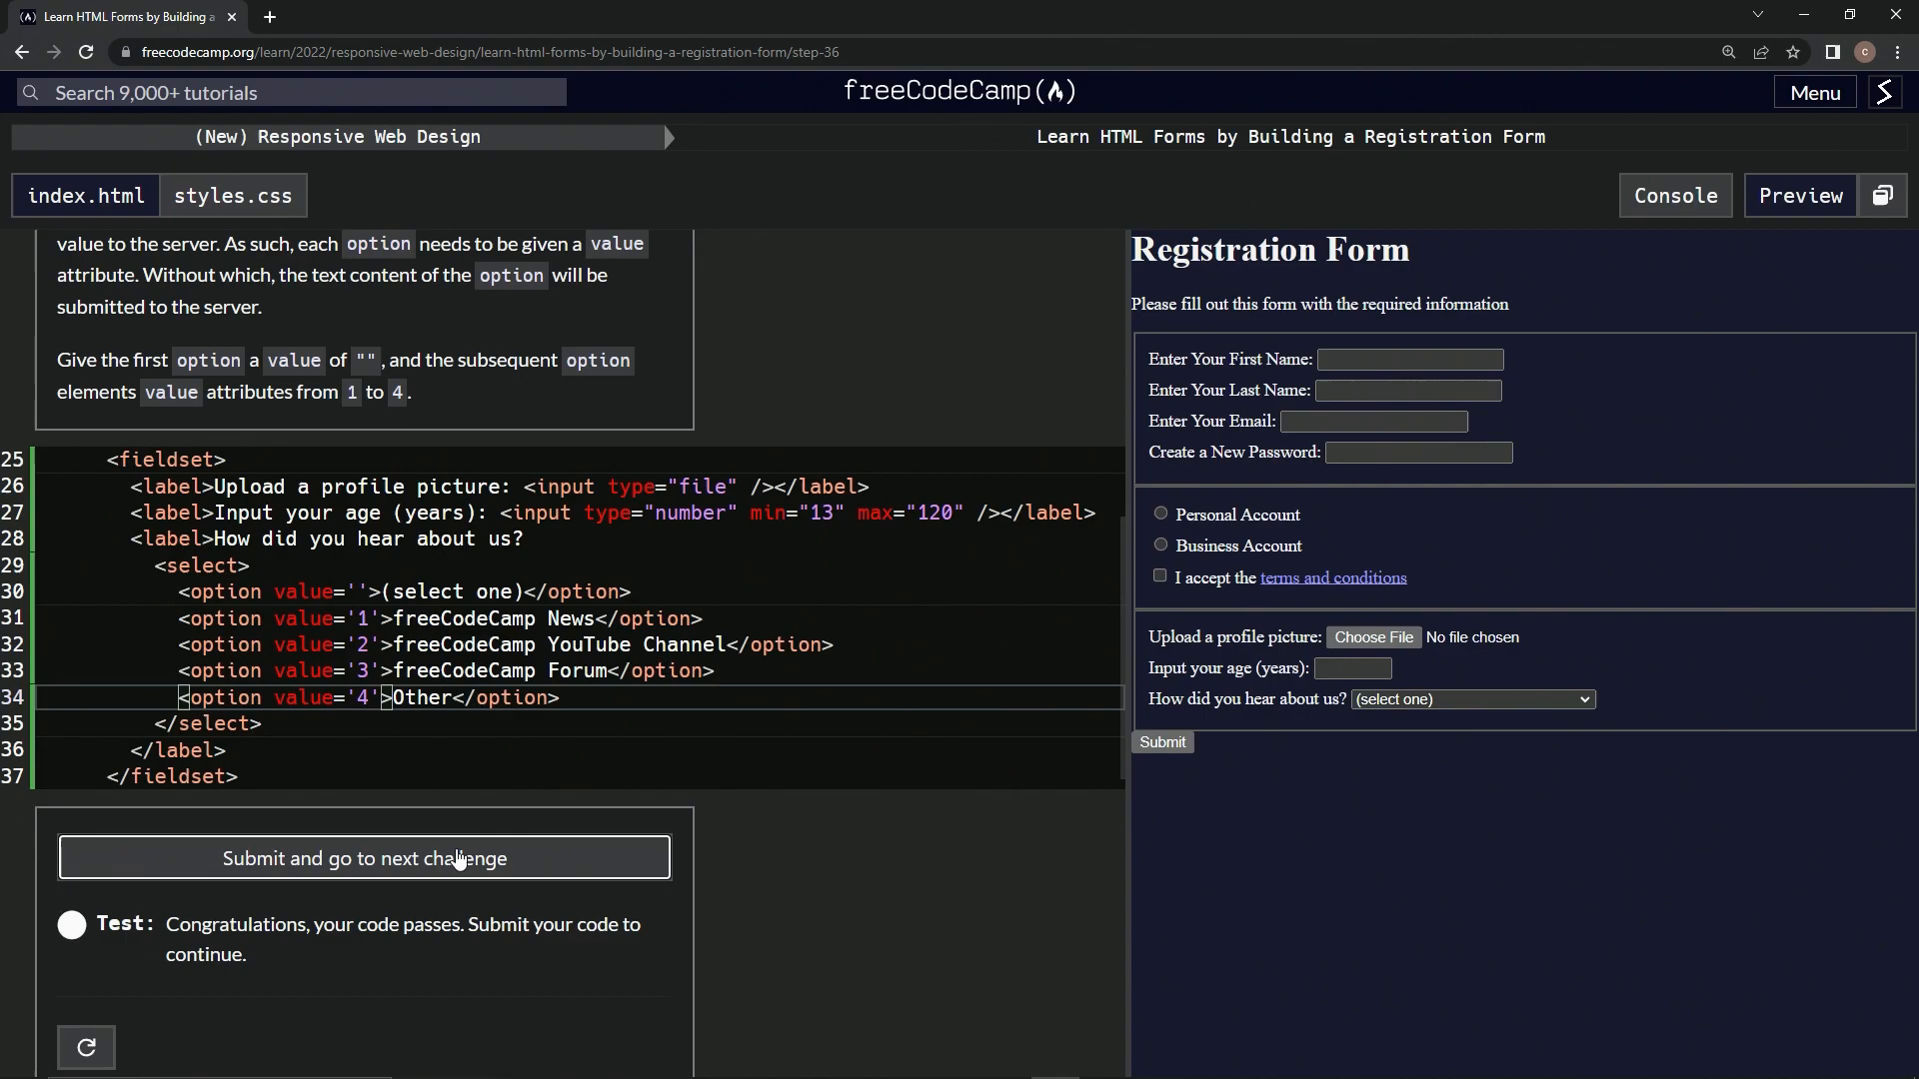
{"action": "left_click", "coordinate": [364, 857]}
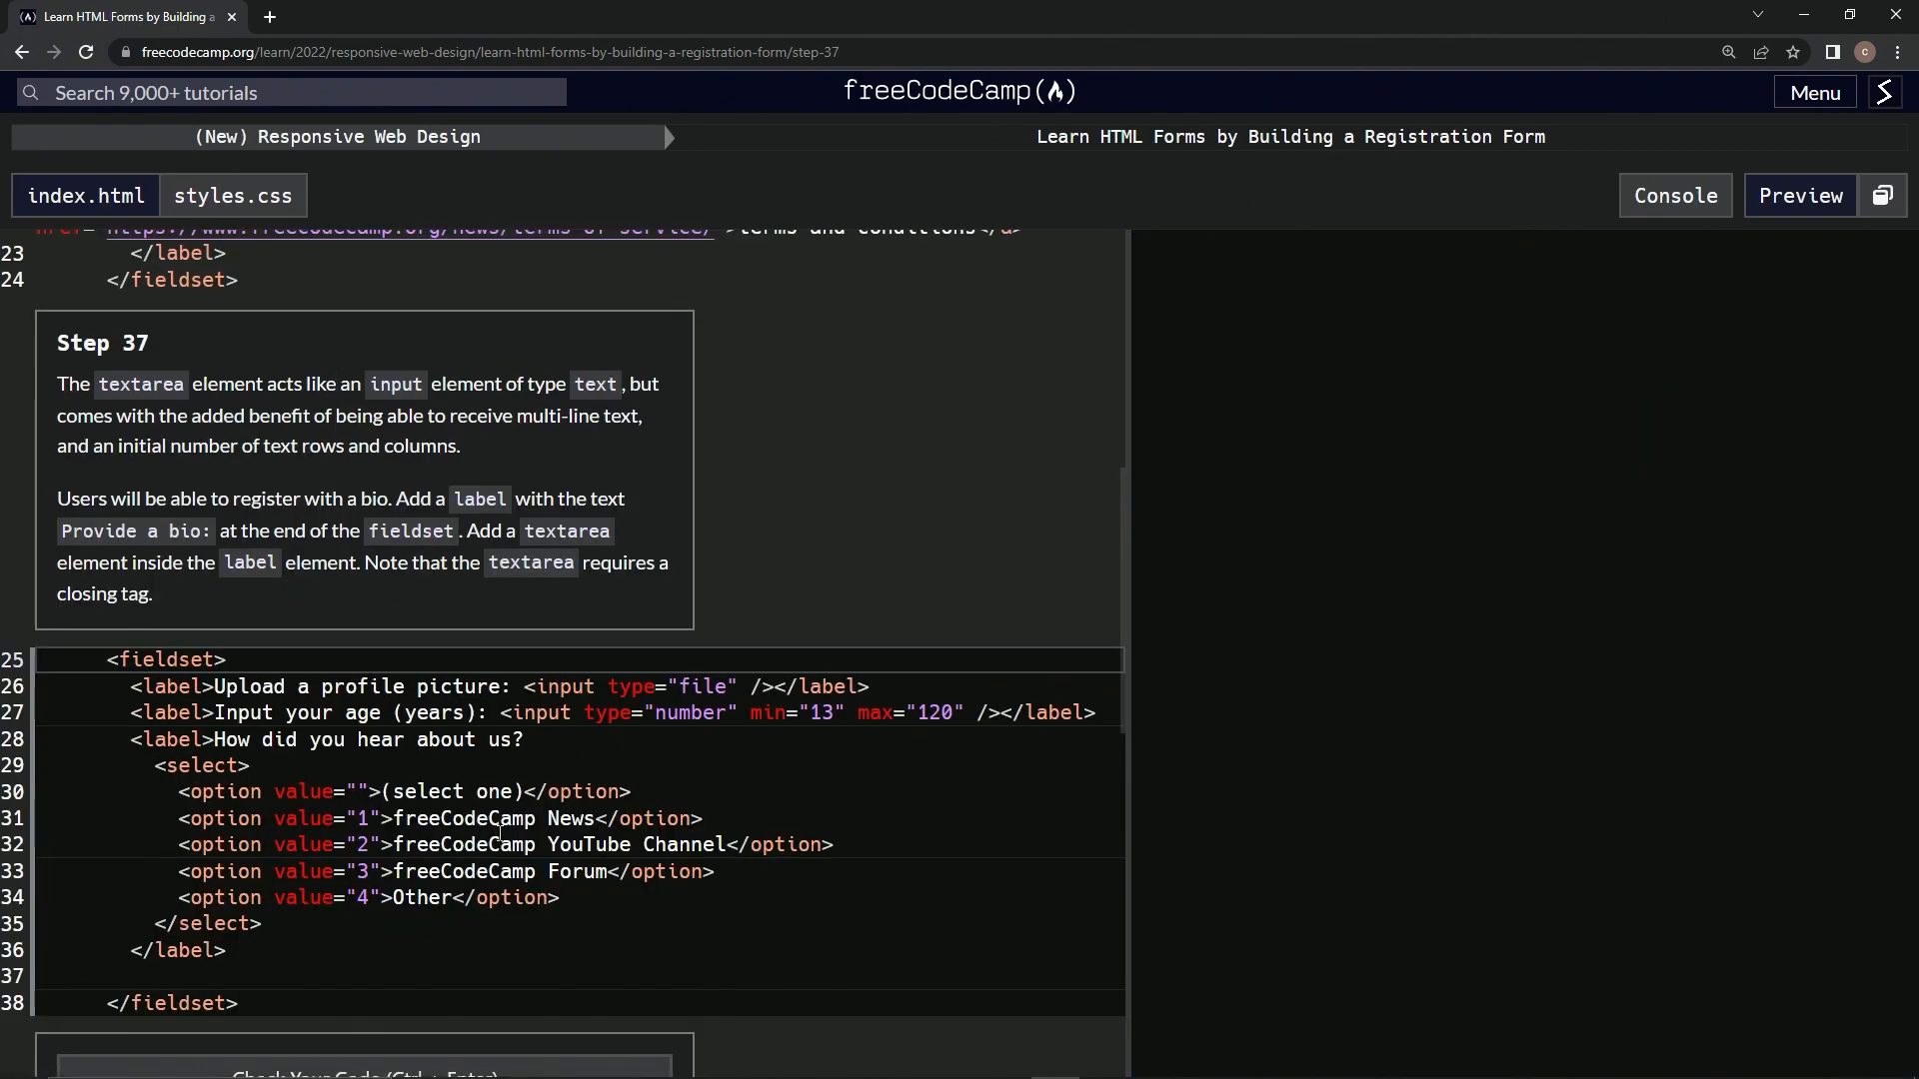
{"action": "left_click", "coordinate": [1799, 194]}
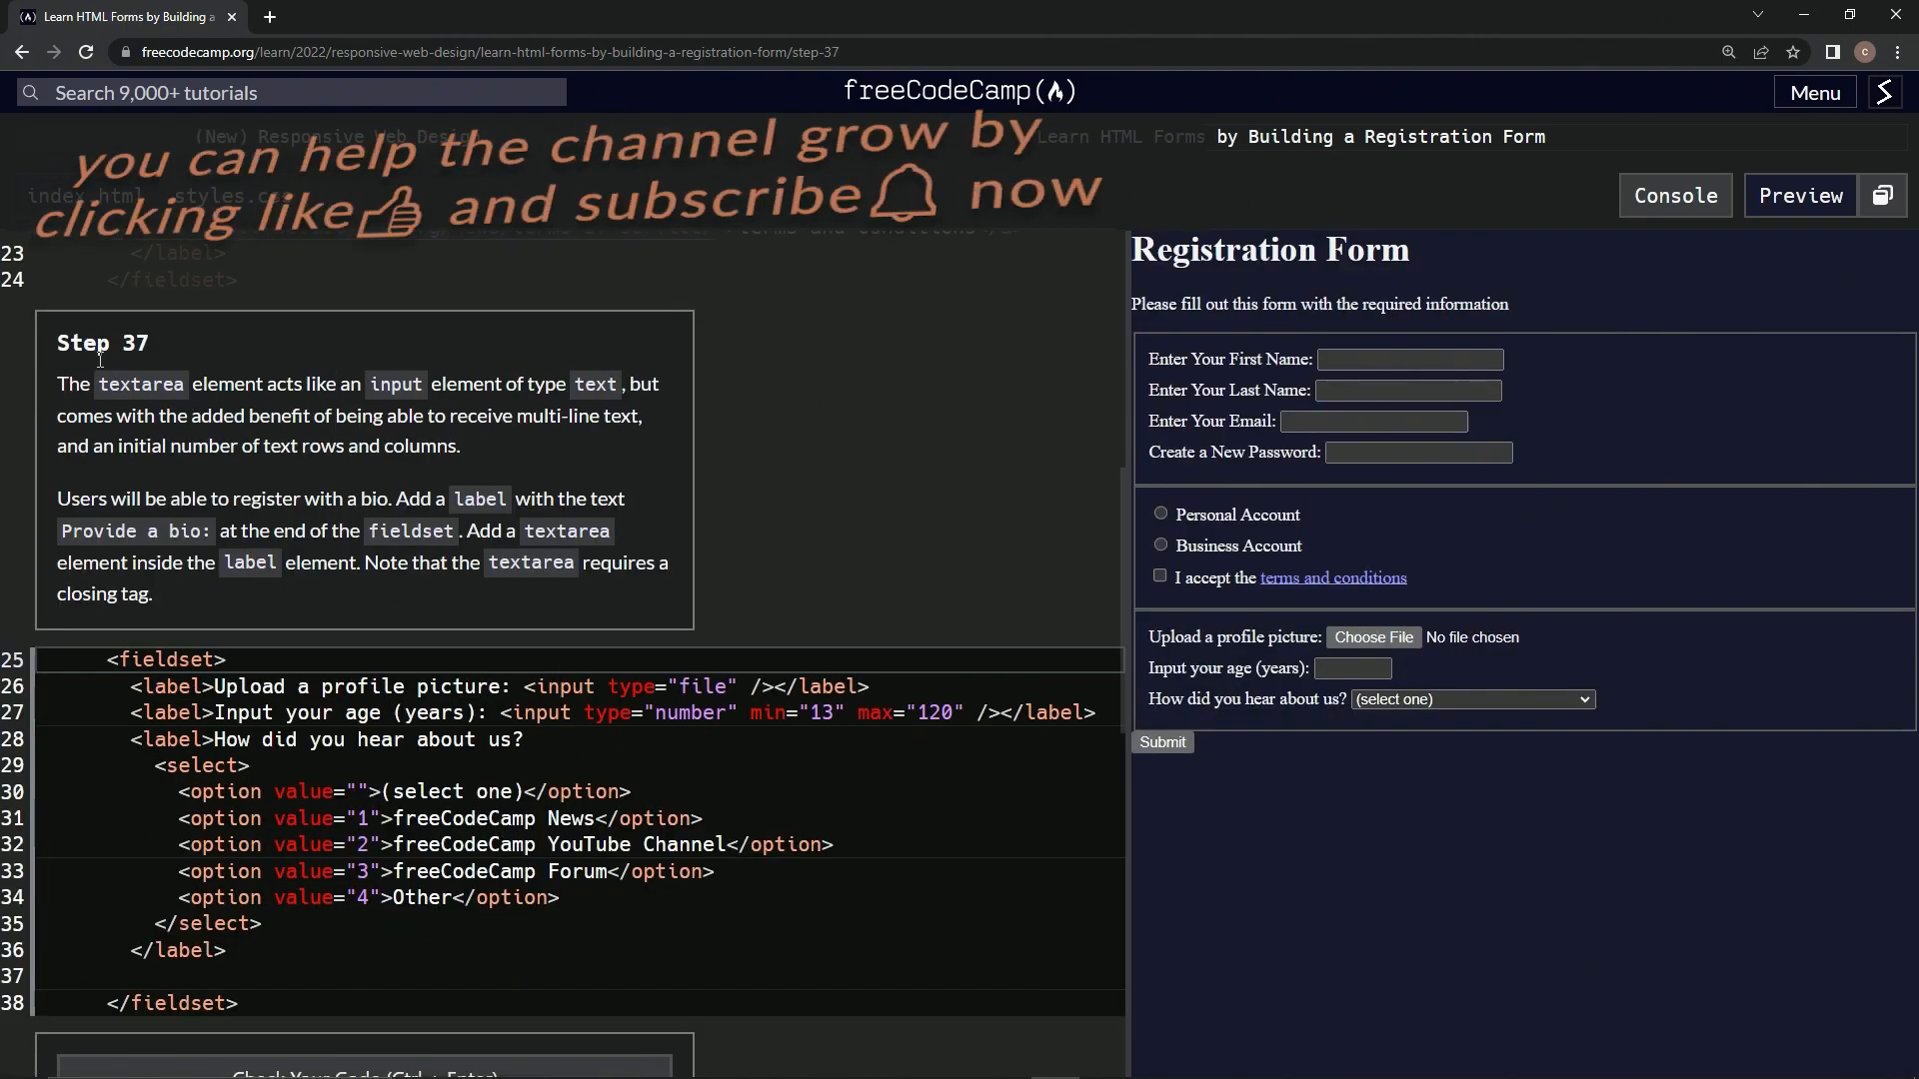